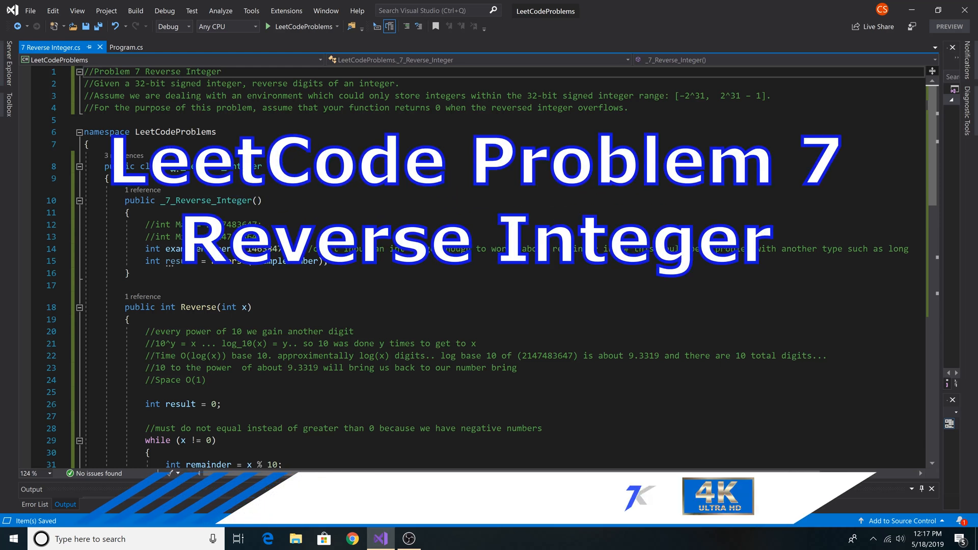
Step: Delete the double space in the line 23 comment and start debugging, pausing at result = 0
click(222, 72)
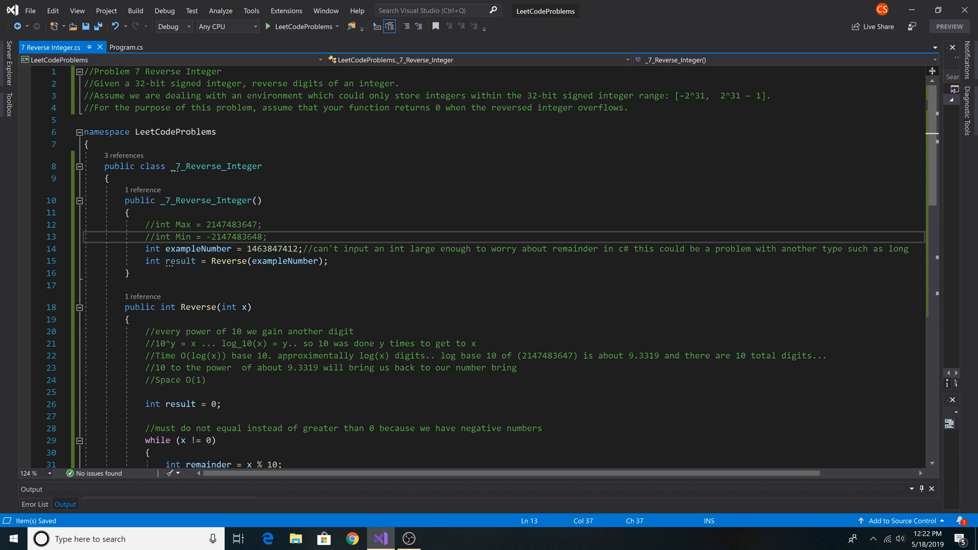
scroll(down, 3)
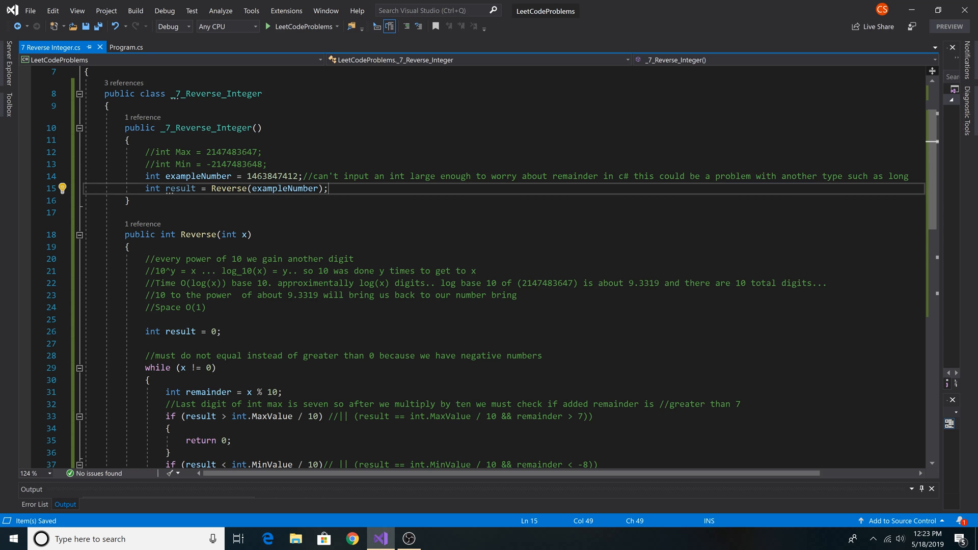
scroll(down, 3)
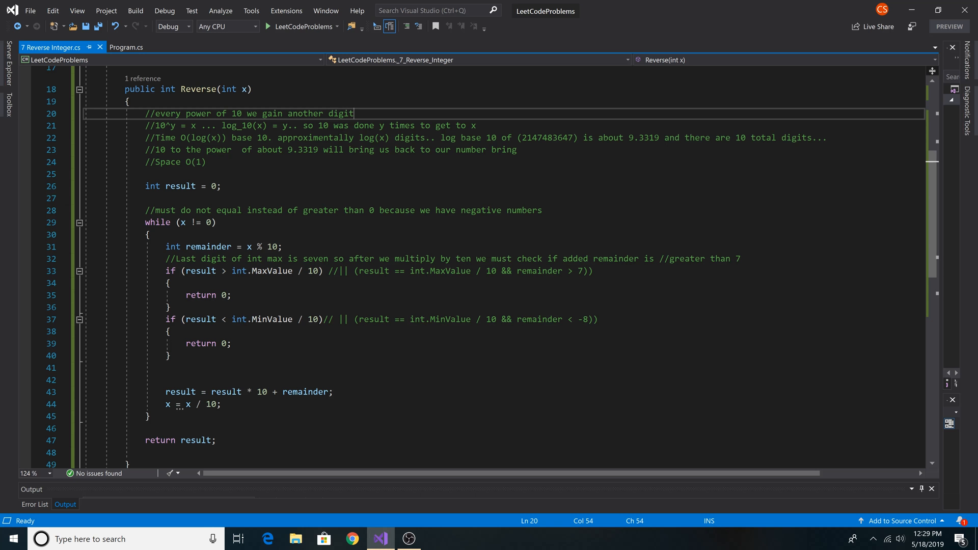
click(826, 138)
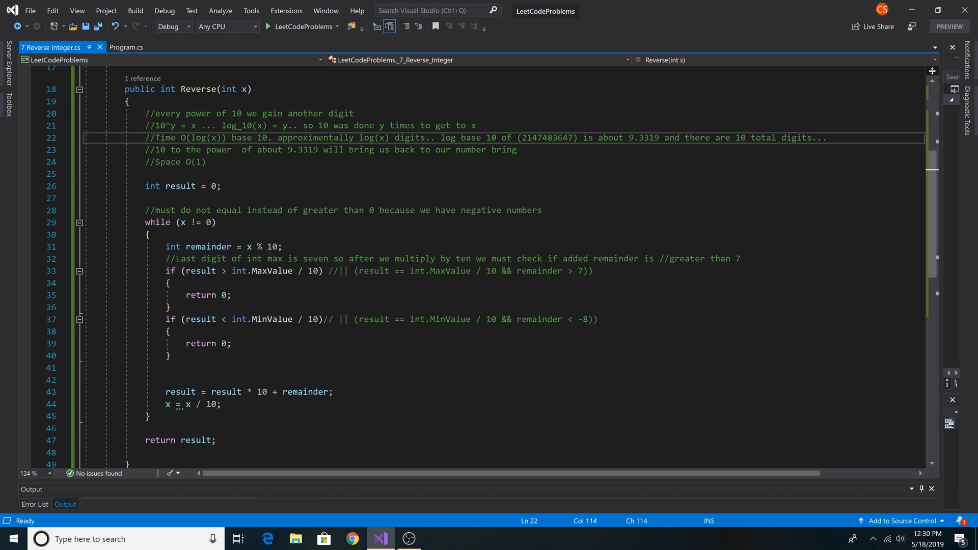
double_click(548, 138)
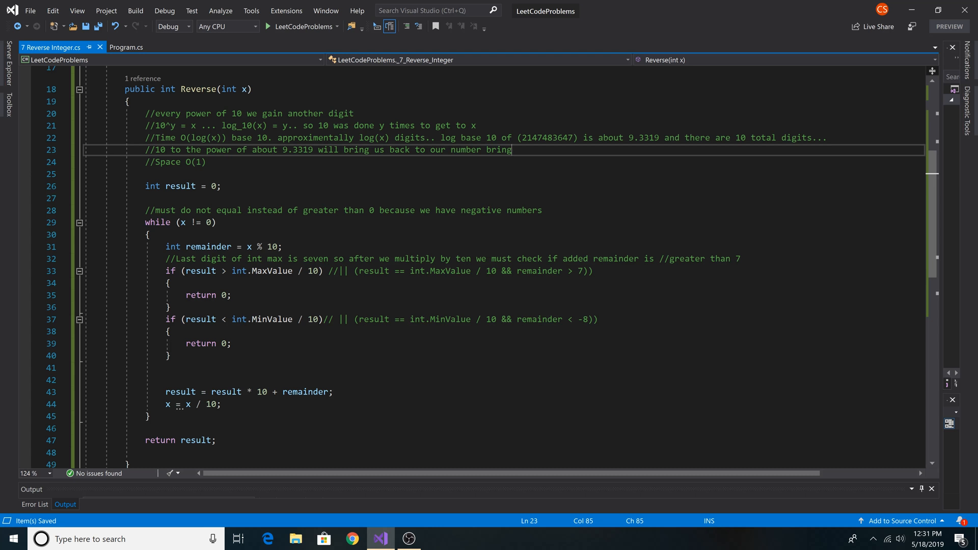
click(269, 26)
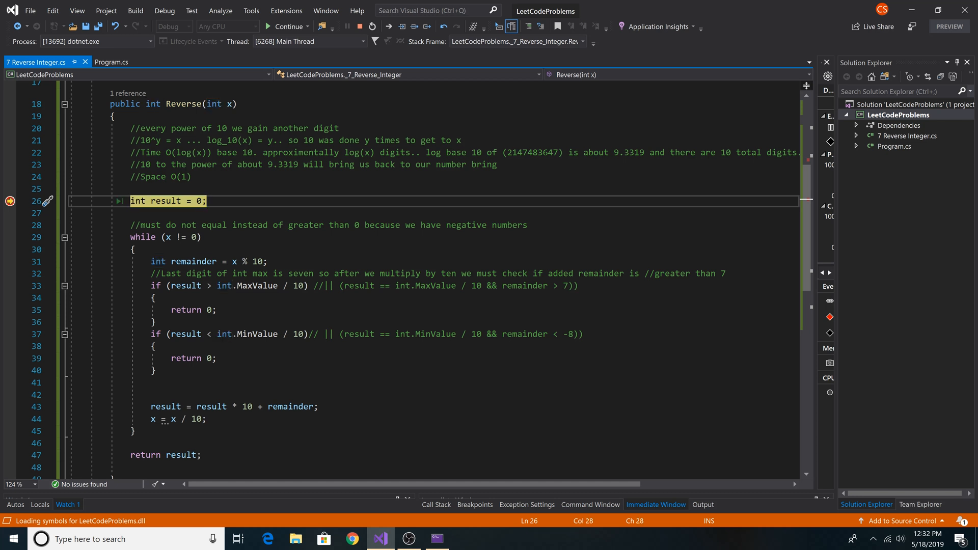
key(F10)
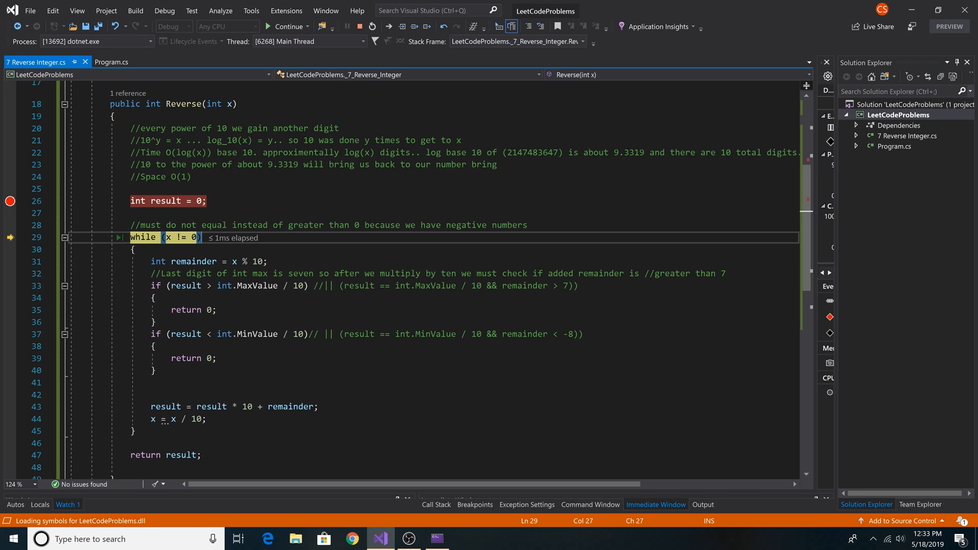
key(F10)
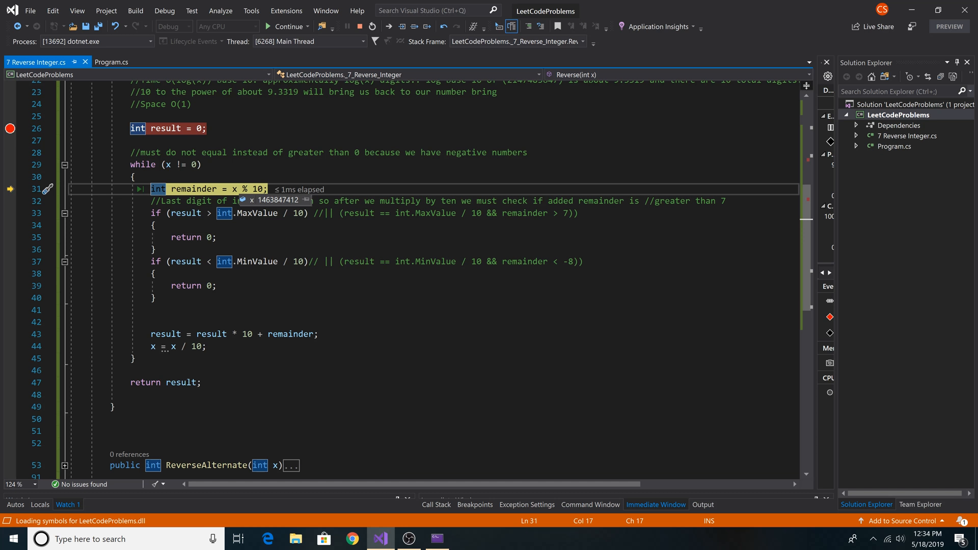
Step: Step through the result update back to the remainder line, leaving x at 146384741
key(F10)
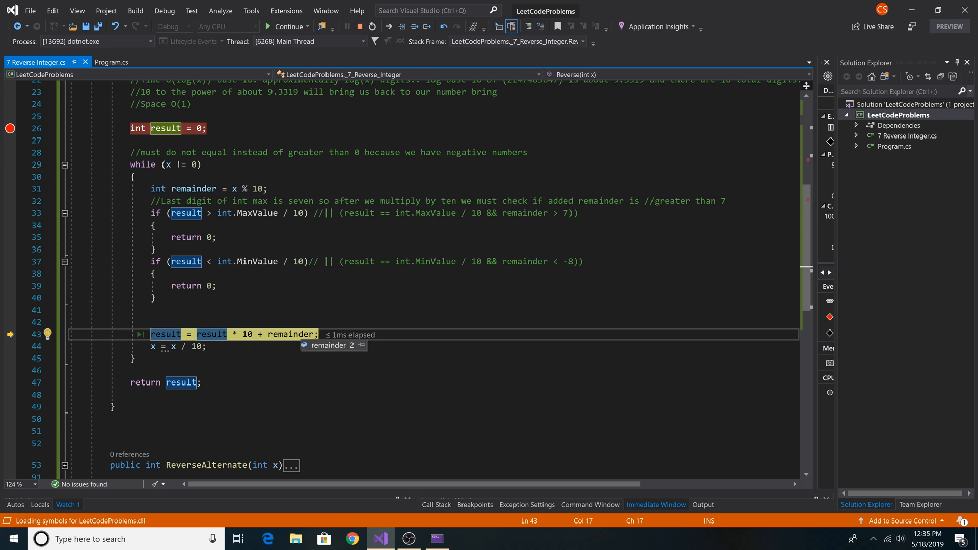
key(F10)
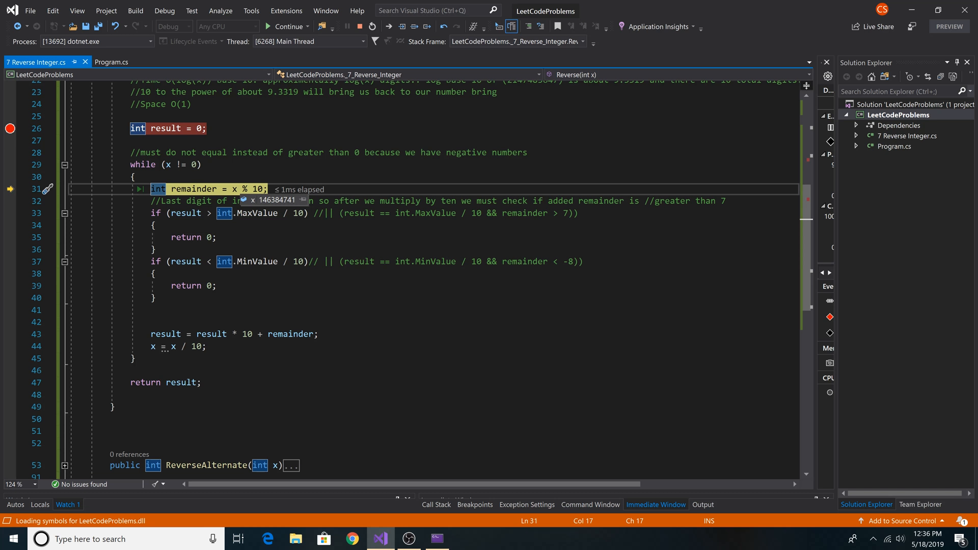
Step: Step into the next iteration, stopping at the result versus int.MaxValue / 10 overflow check
key(F10)
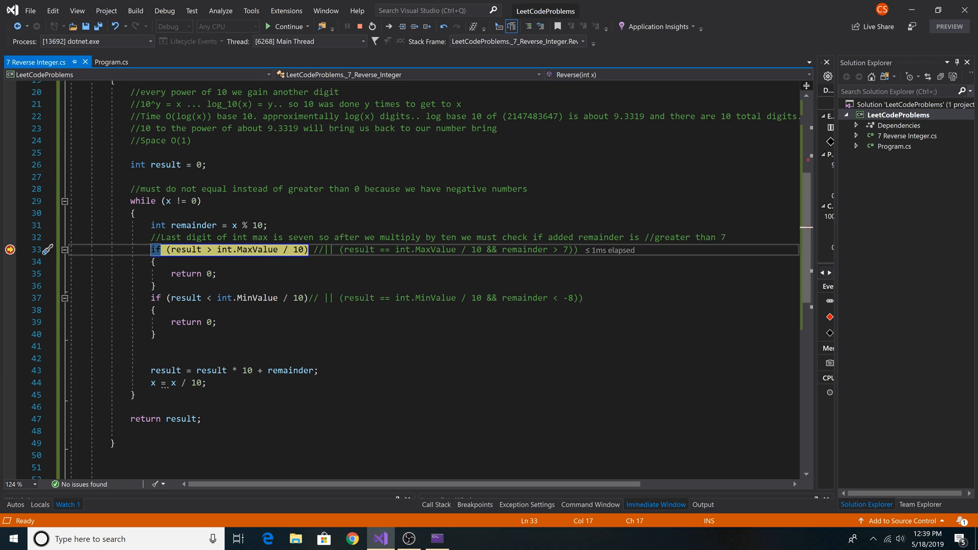
mouse_move(261, 250)
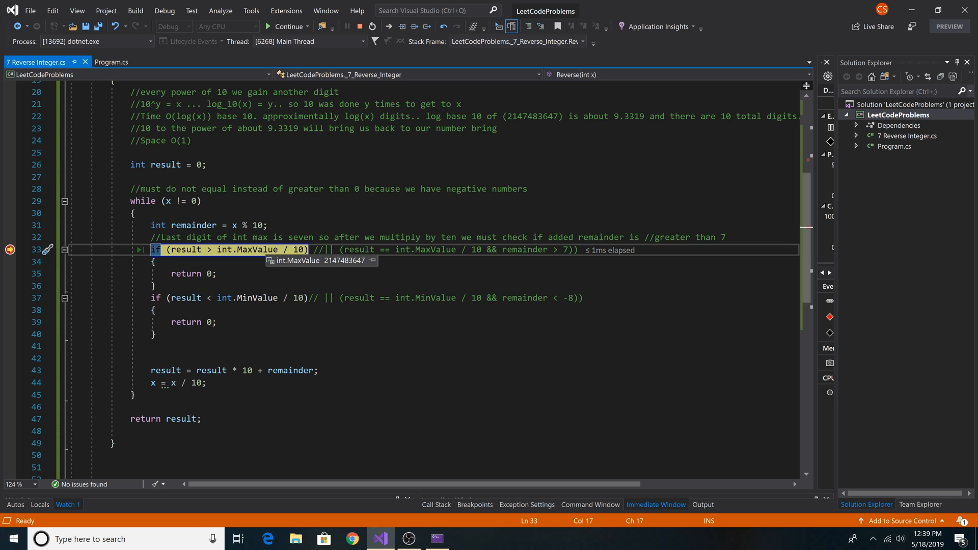
mouse_move(247, 256)
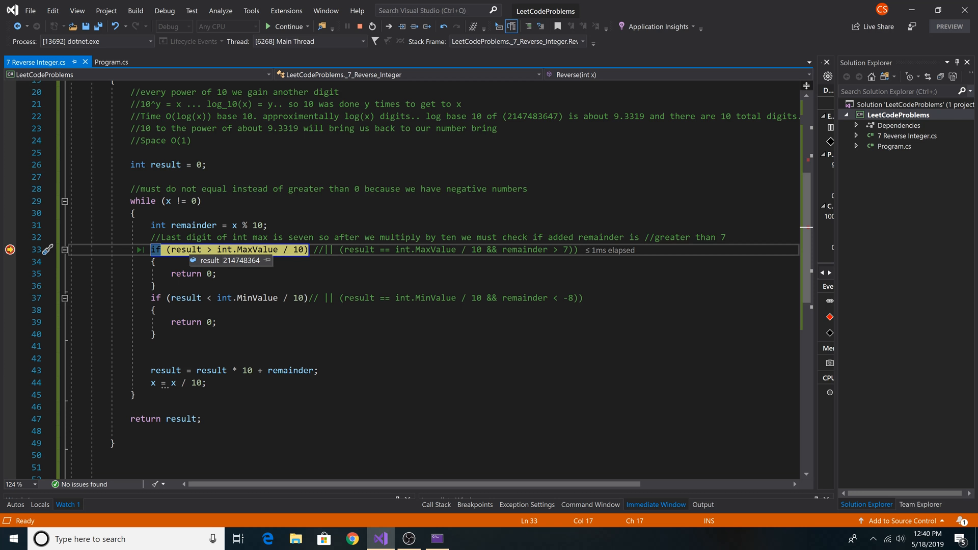
mouse_move(287, 249)
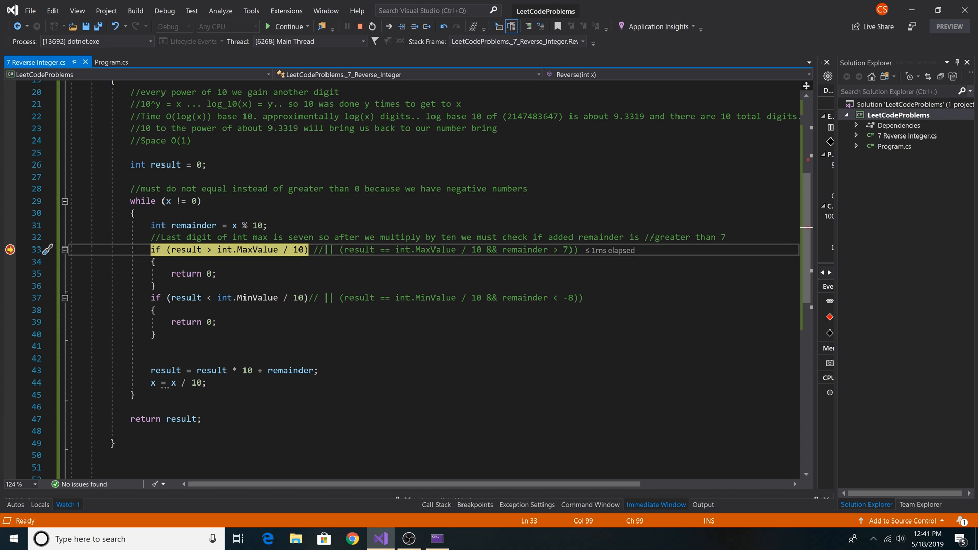
Step: Advance past the overflow check to line 44, x = x / 10, with x at 1
double_click(357, 297)
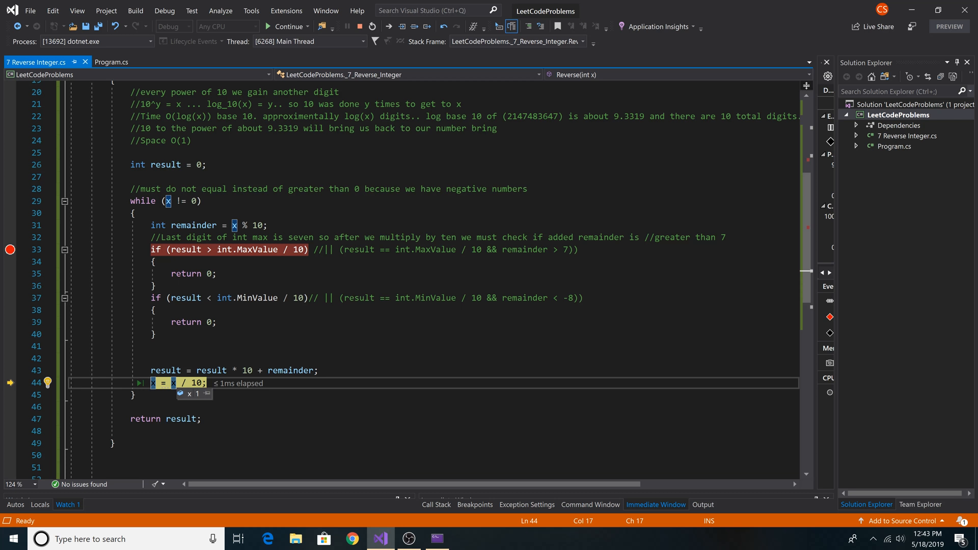
Step: Step into ReverseAlternate, pausing on the line that negates x when flipped
key(F10)
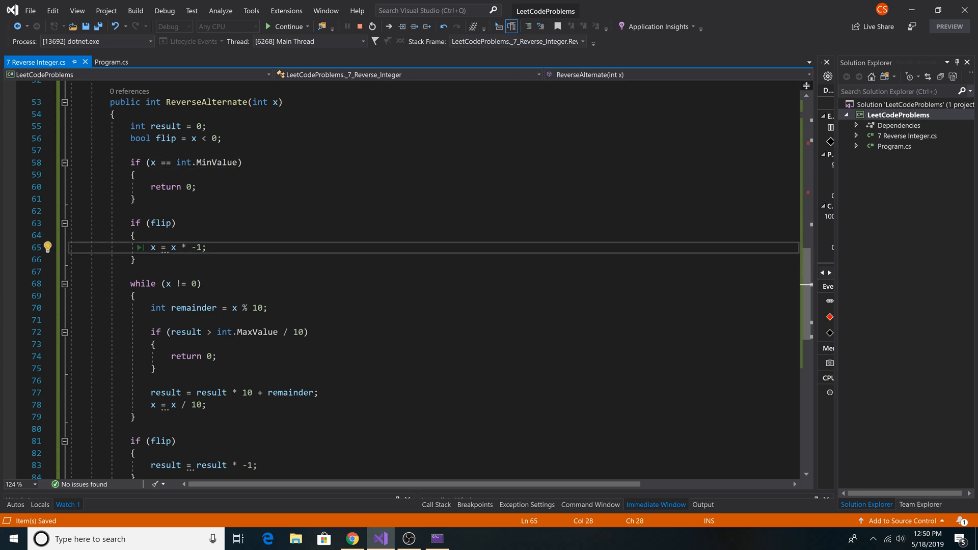
Step: Step Reverse to return result, then scroll through ReverseAlternate's body down to its negated return
scroll(down, 3)
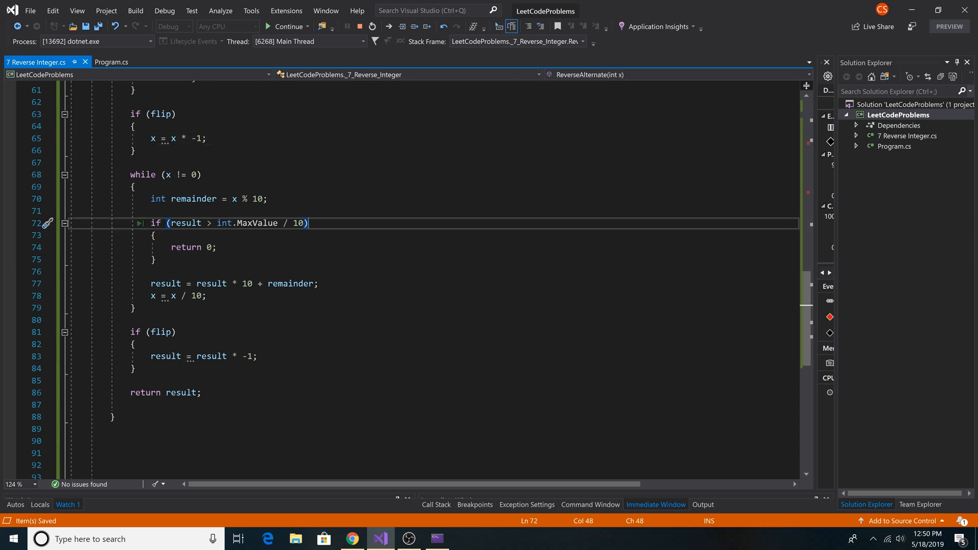
key(F10)
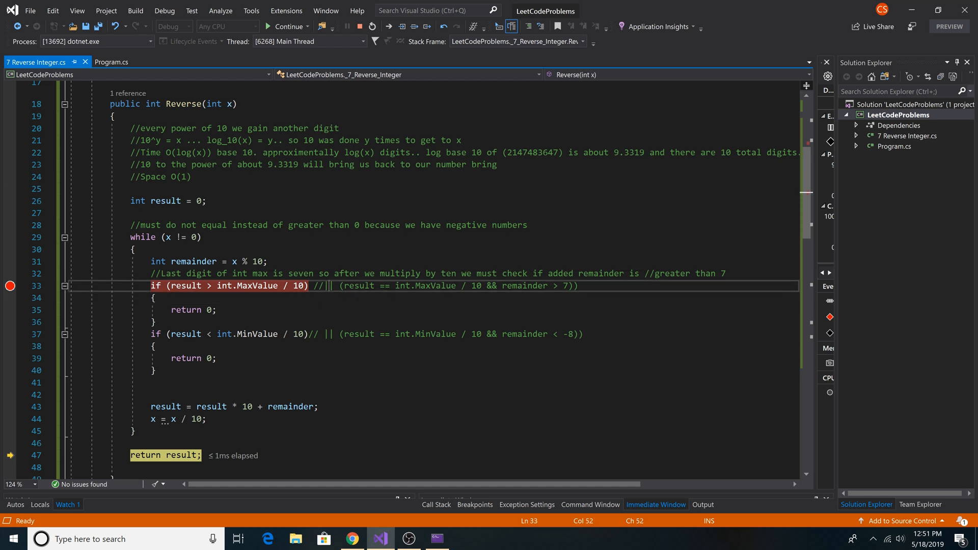
scroll(down, 3)
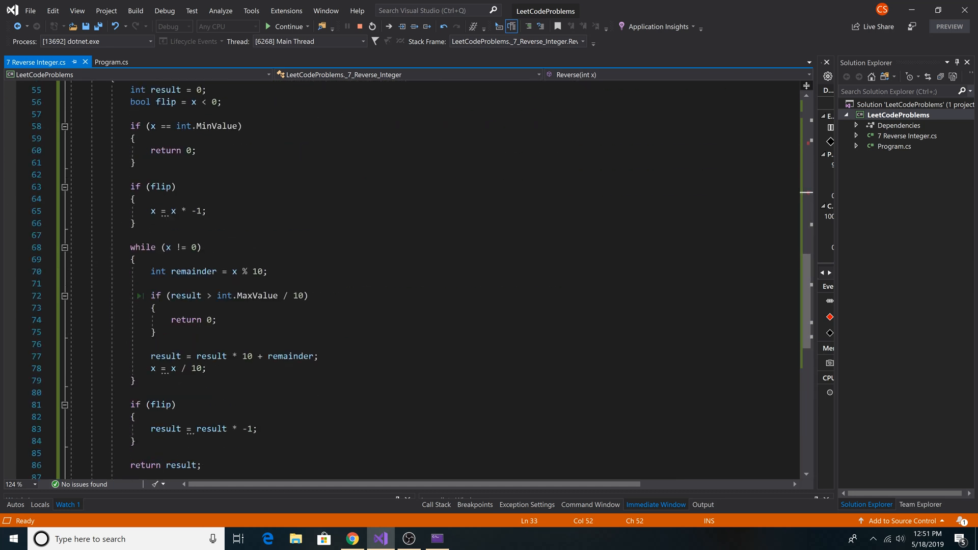
scroll(down, 3)
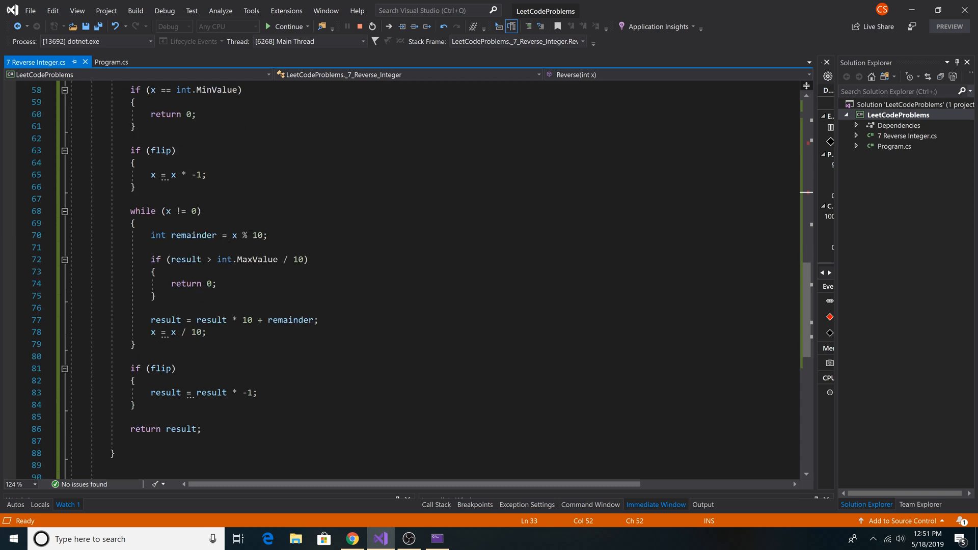